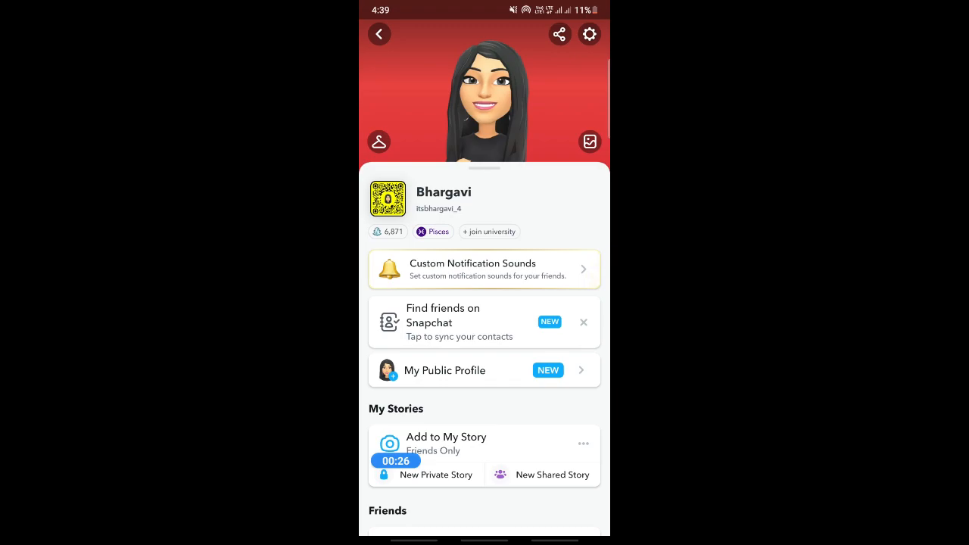
Open Snapchat Settings from the profile screen to show the My Account list.
click(589, 34)
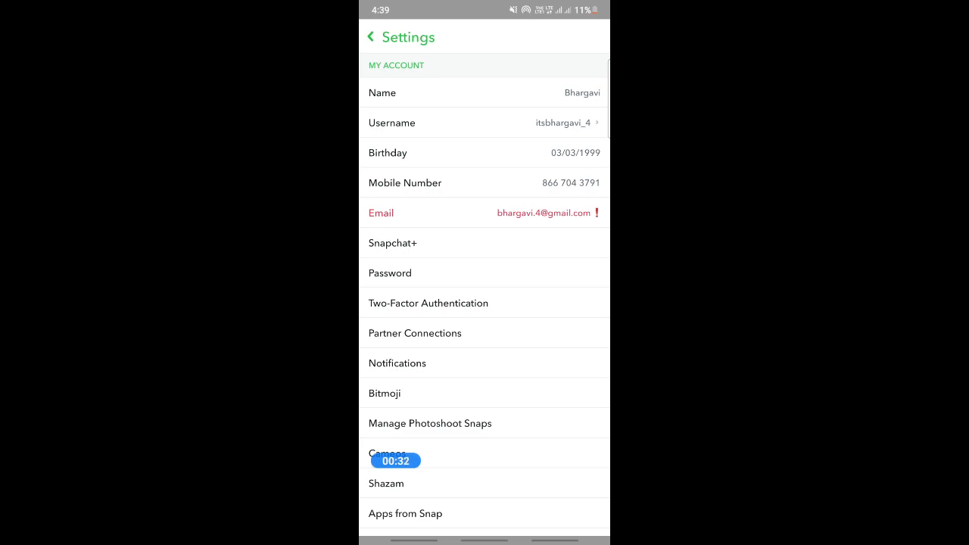
Open Two-Factor Authentication in Settings and continue past its introduction.
click(427, 303)
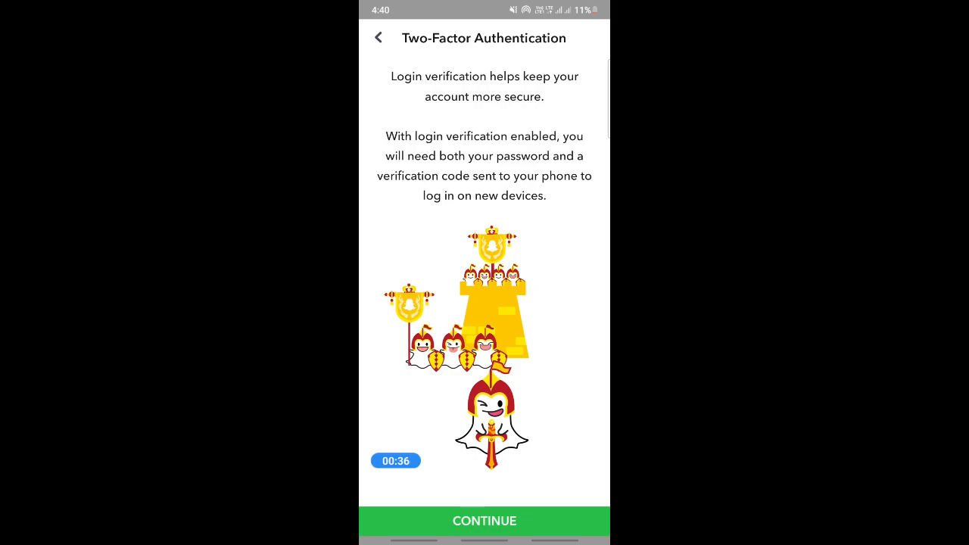
click(371, 38)
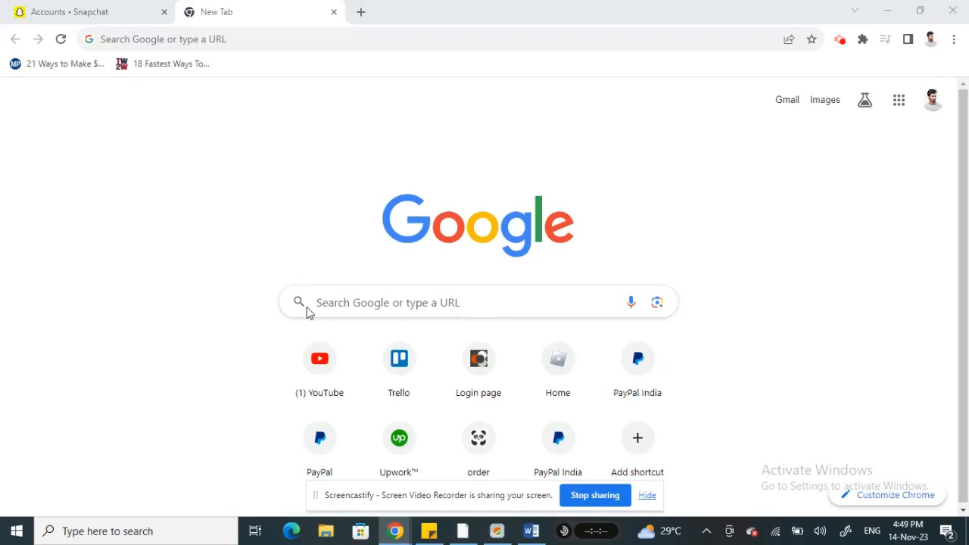
Search Google for 'snapchat web' and open the Snapchat for Web result.
click(477, 303)
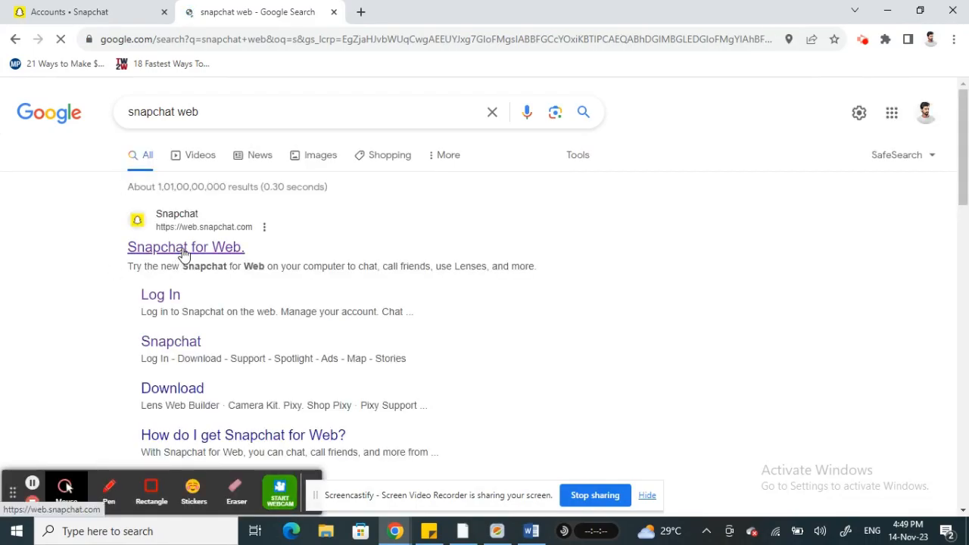
click(185, 247)
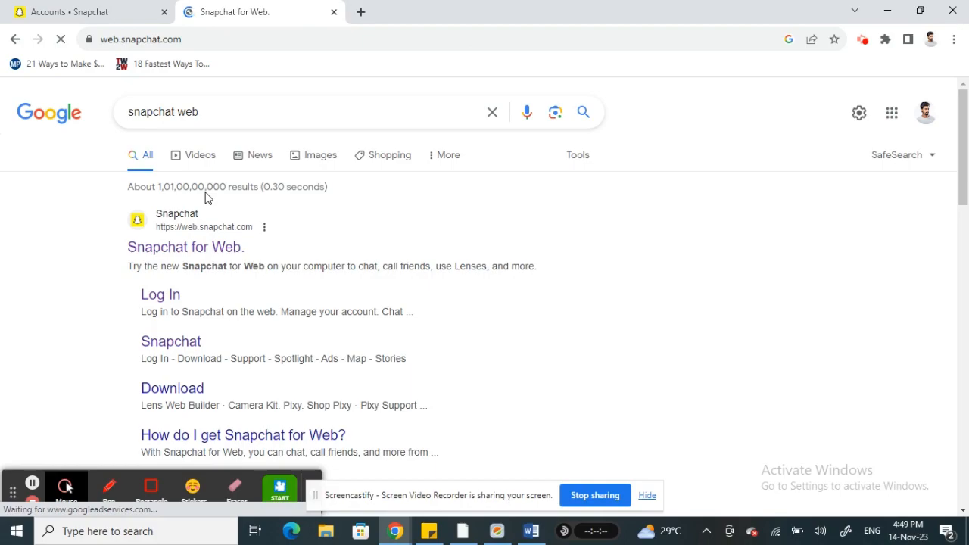
click(186, 246)
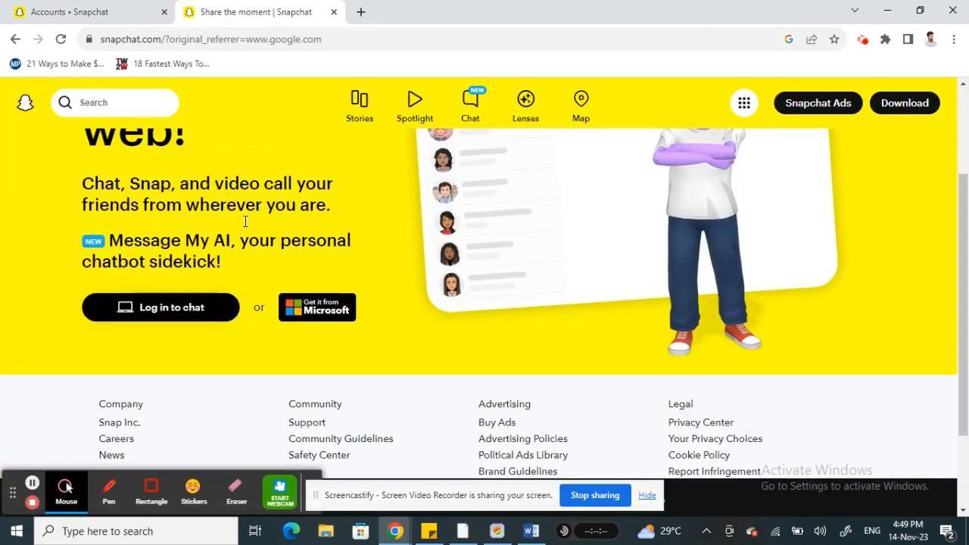
Go to the Snapchat Web login and submit a saved username.
click(160, 306)
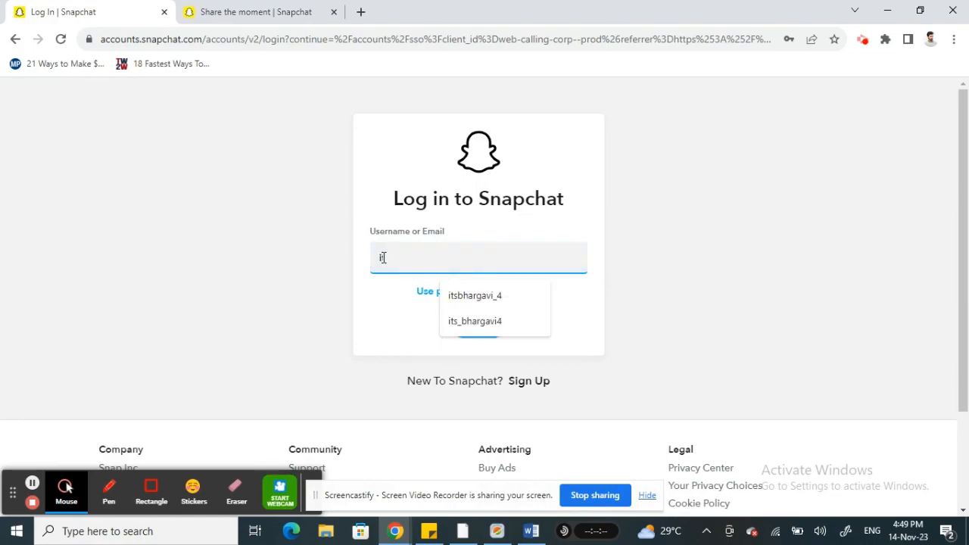
click(474, 321)
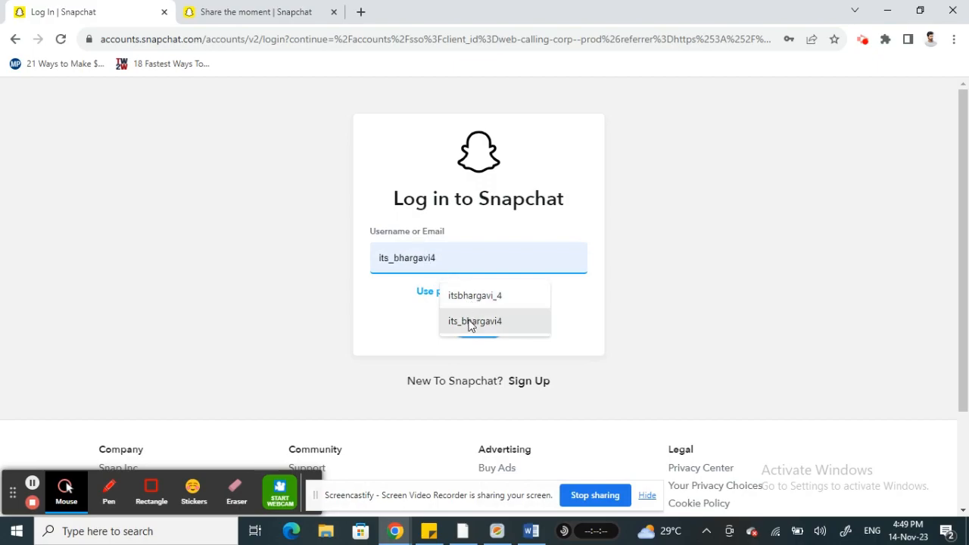
click(475, 321)
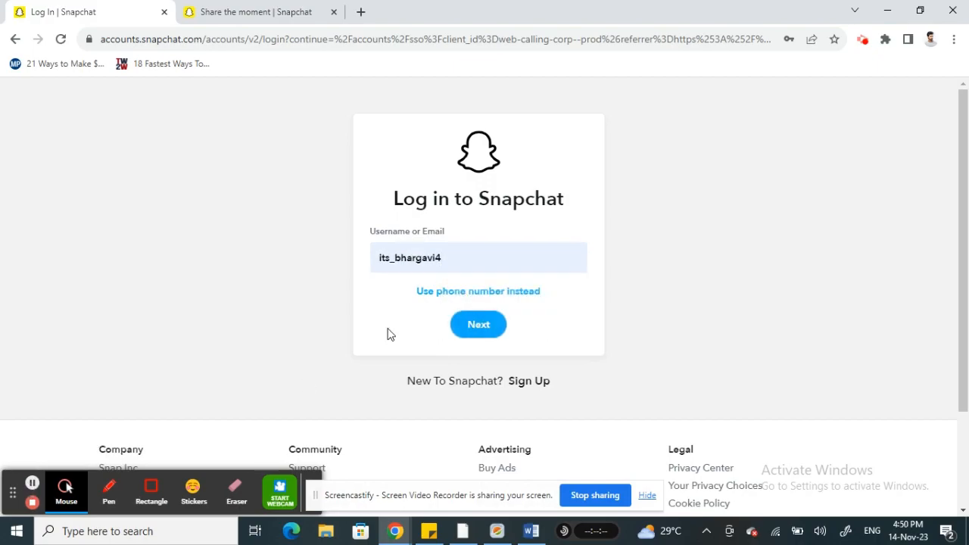
click(478, 324)
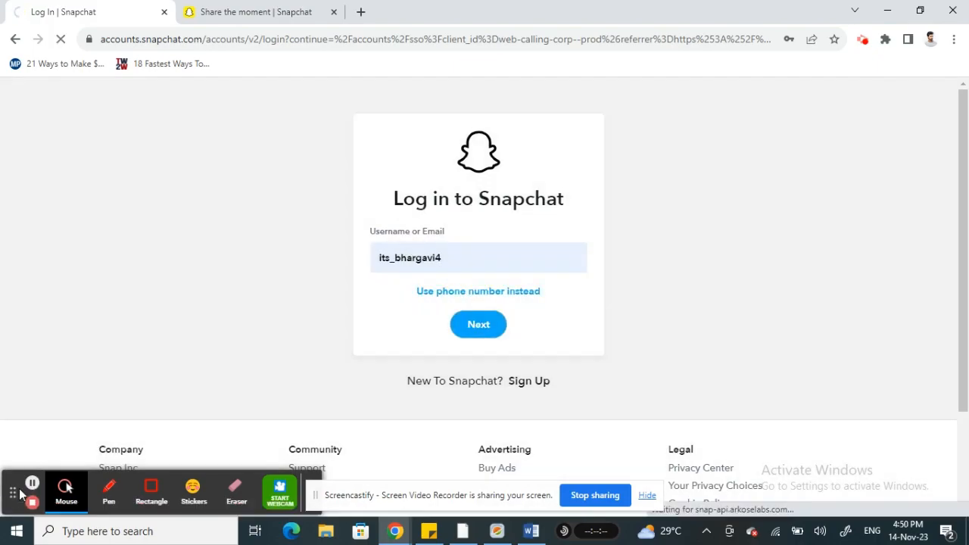
Enter the account password and sign in to reach the chat screen.
click(478, 324)
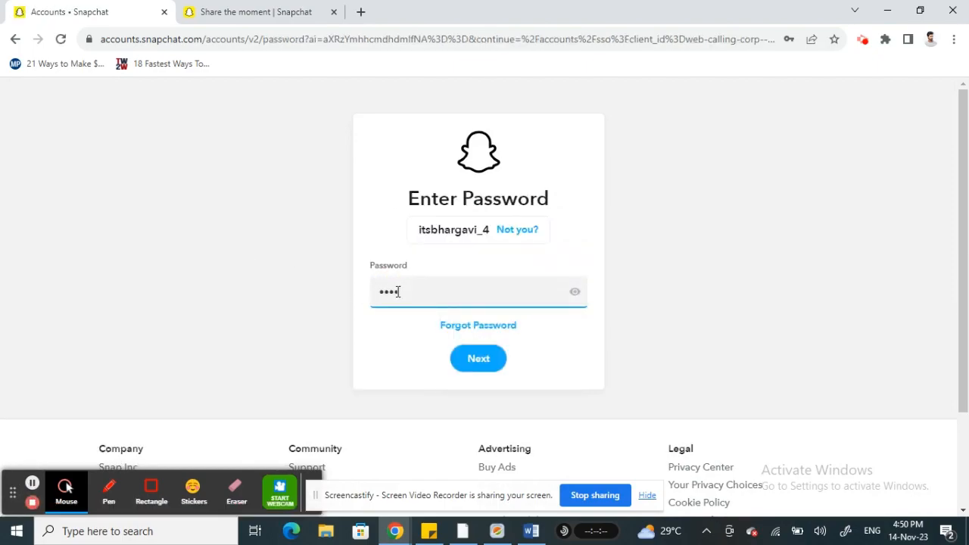
text(password)
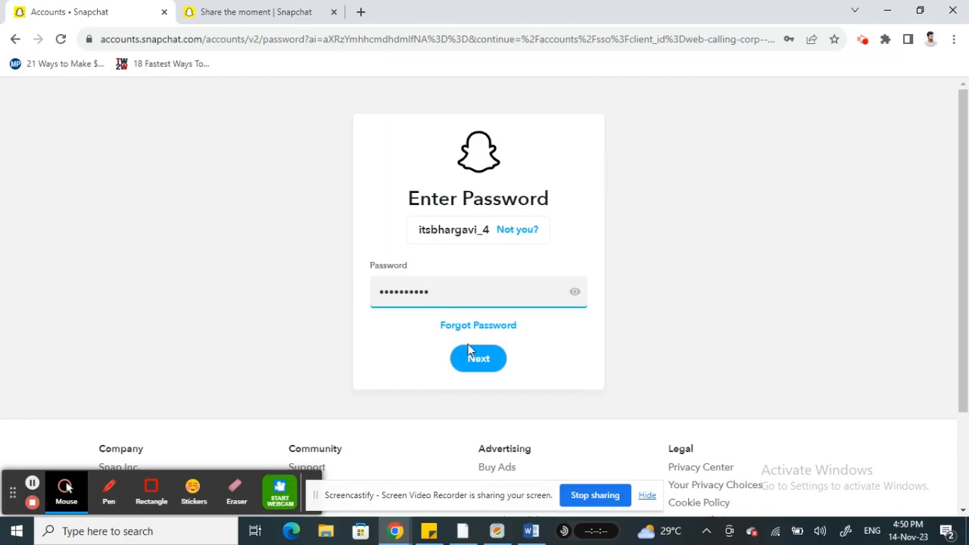
click(478, 358)
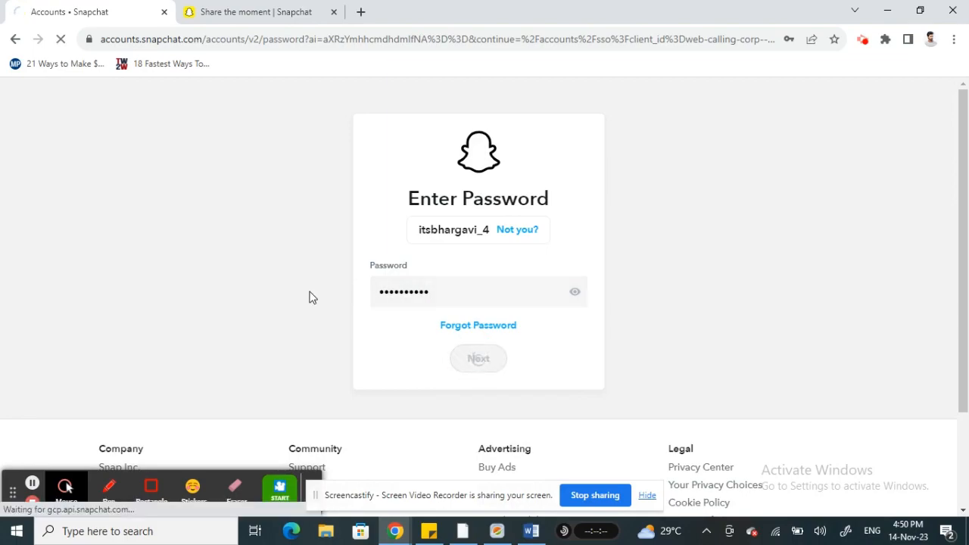
click(478, 358)
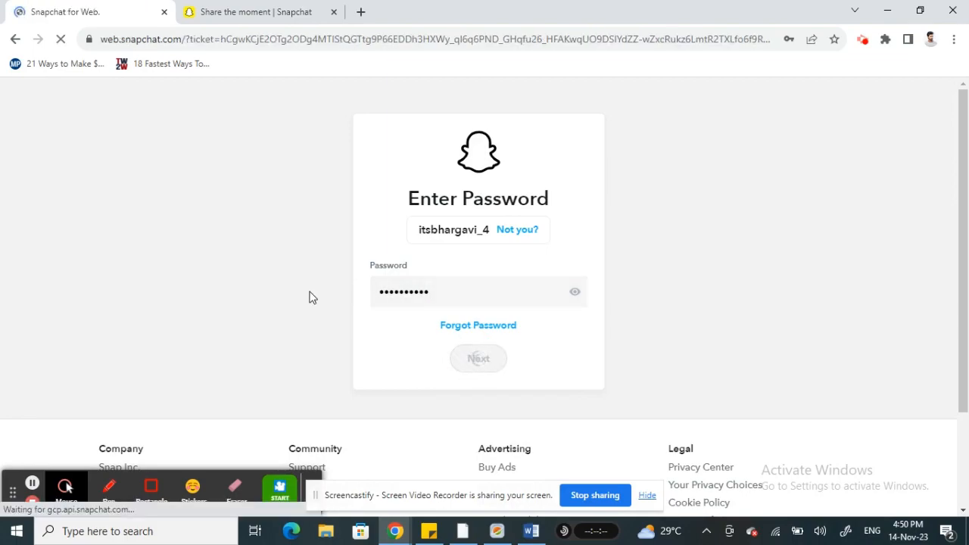
click(478, 359)
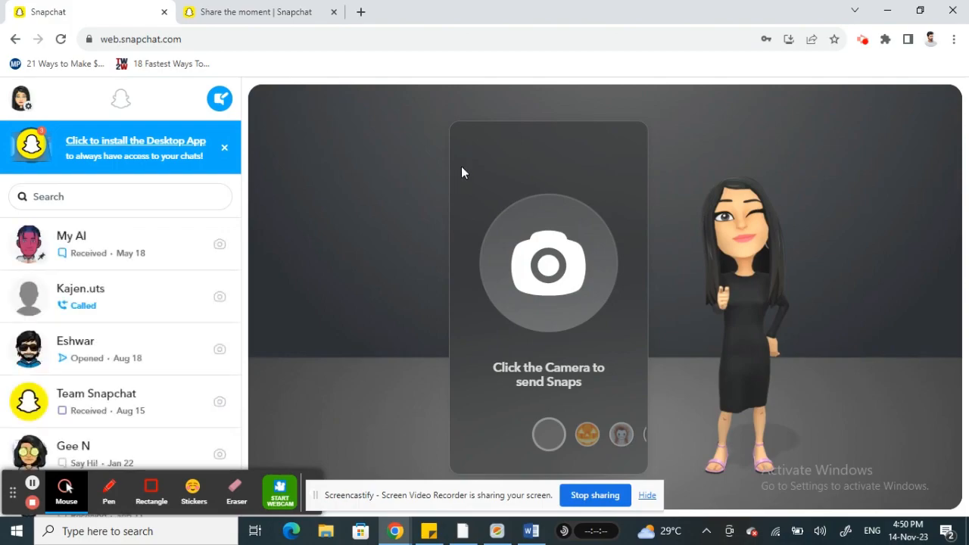
mouse_move(401, 170)
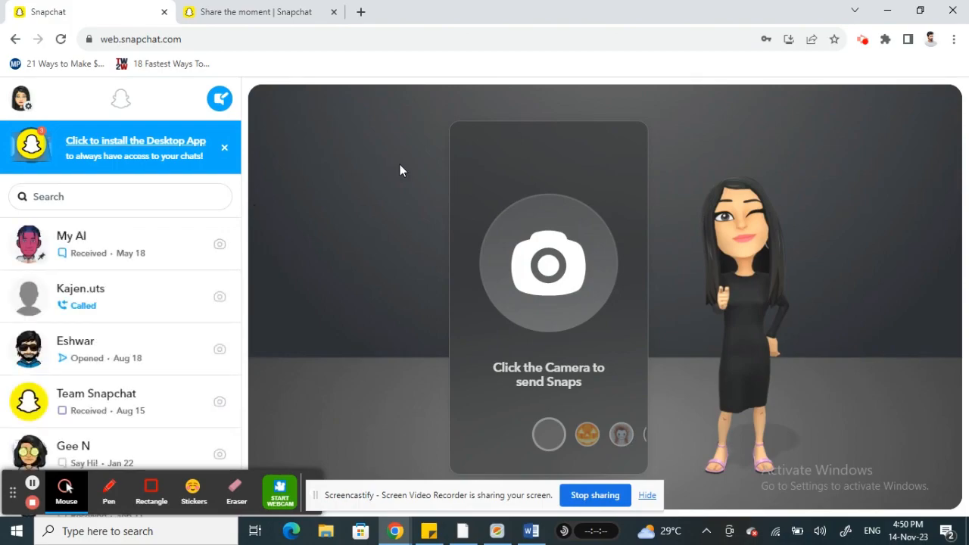